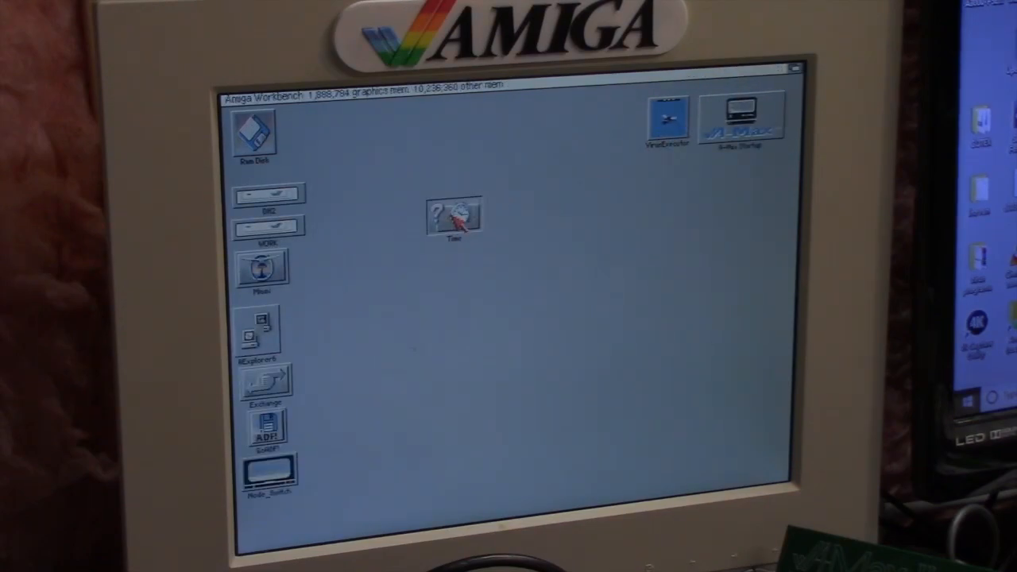
Launch Time Preferences from the Time icon on the Workbench desktop
double_click(453, 216)
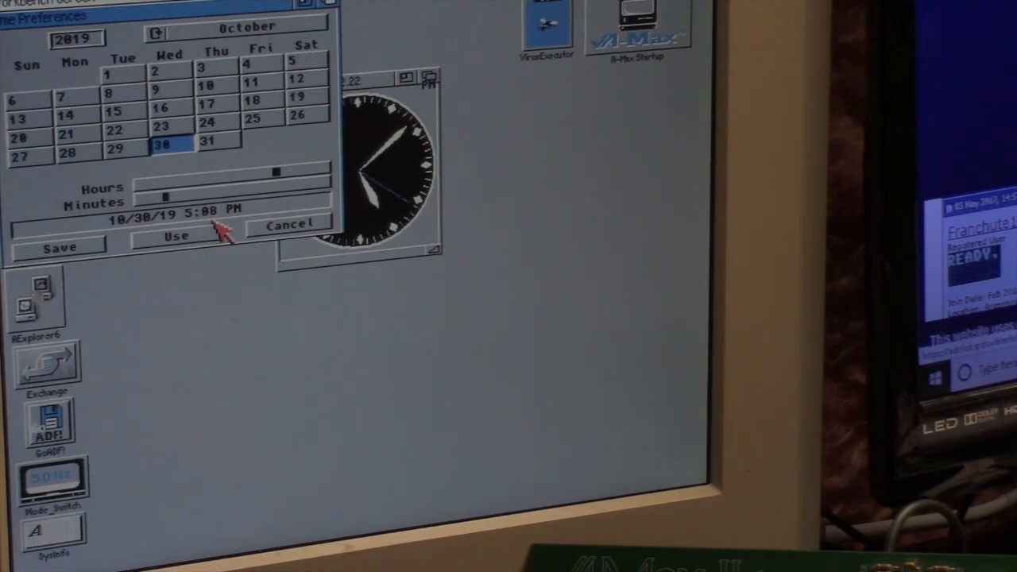
mouse_move(139, 251)
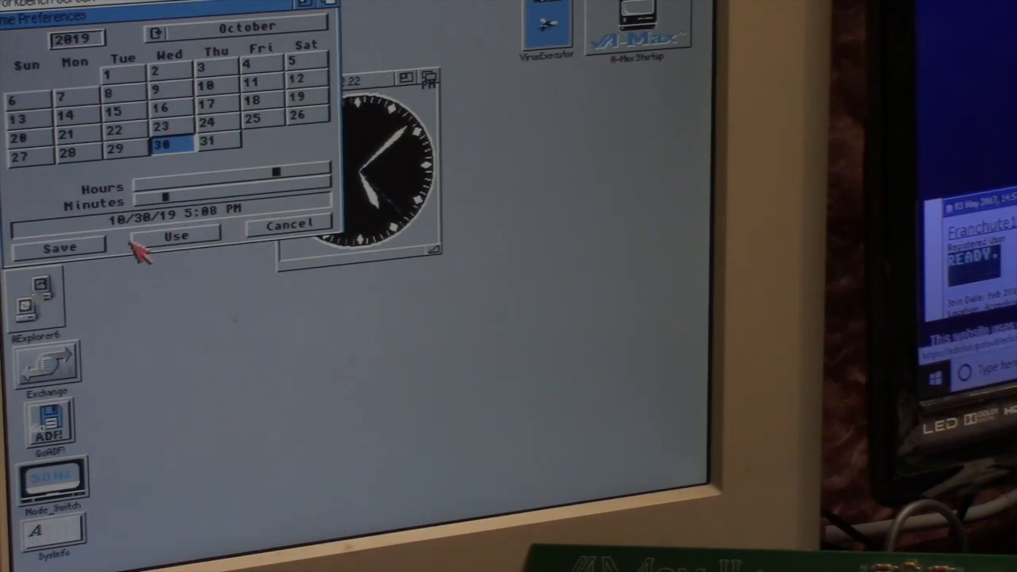